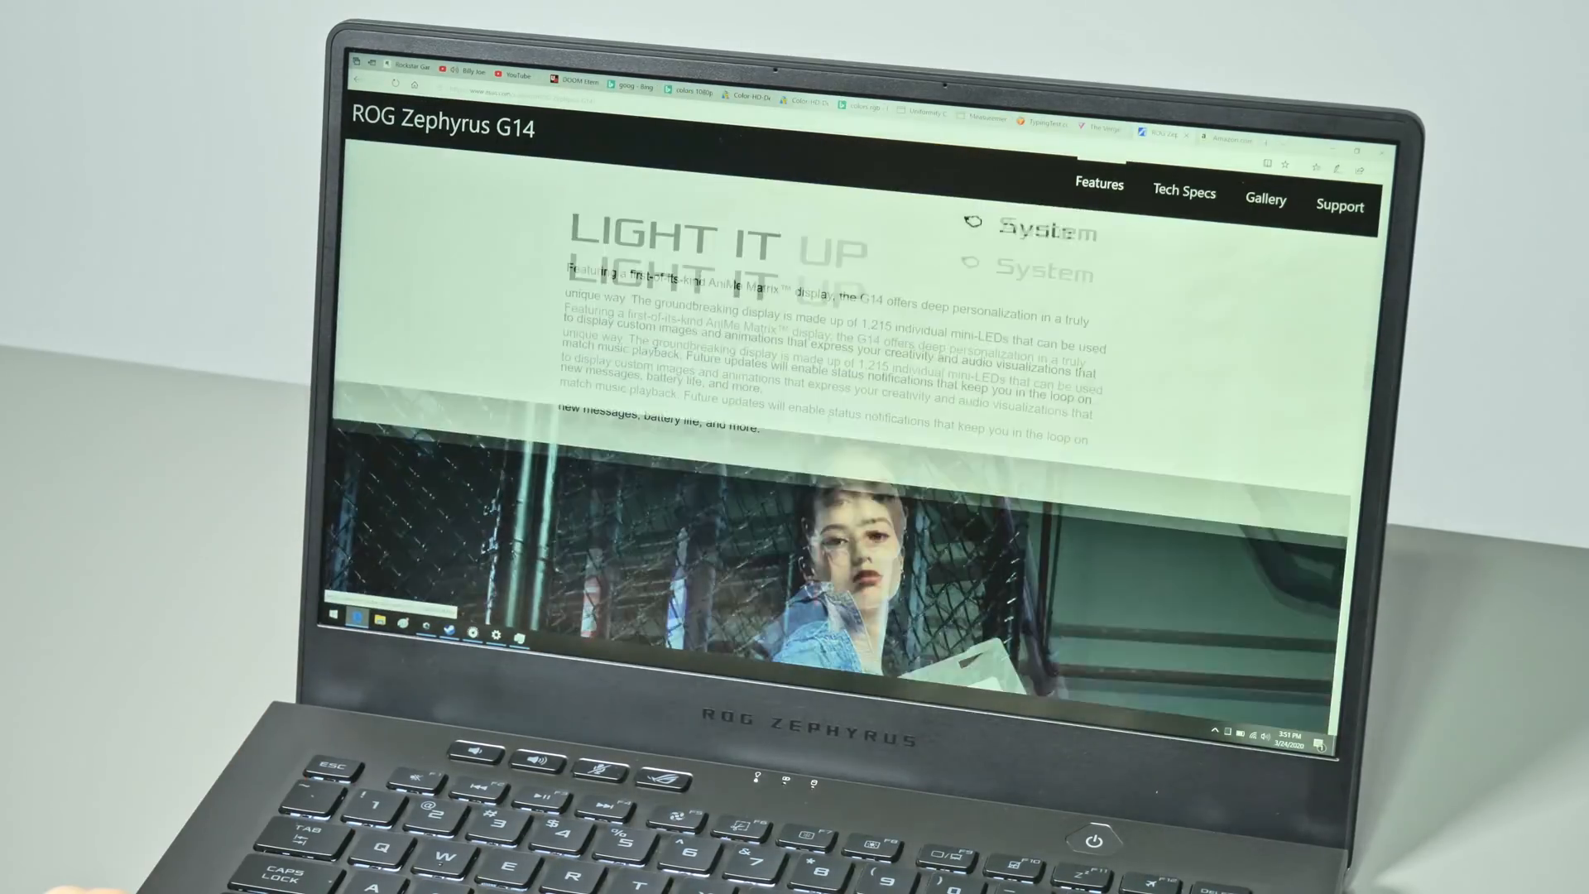
Switch the operating mode to Silent, then to Performance
scroll(down, 3)
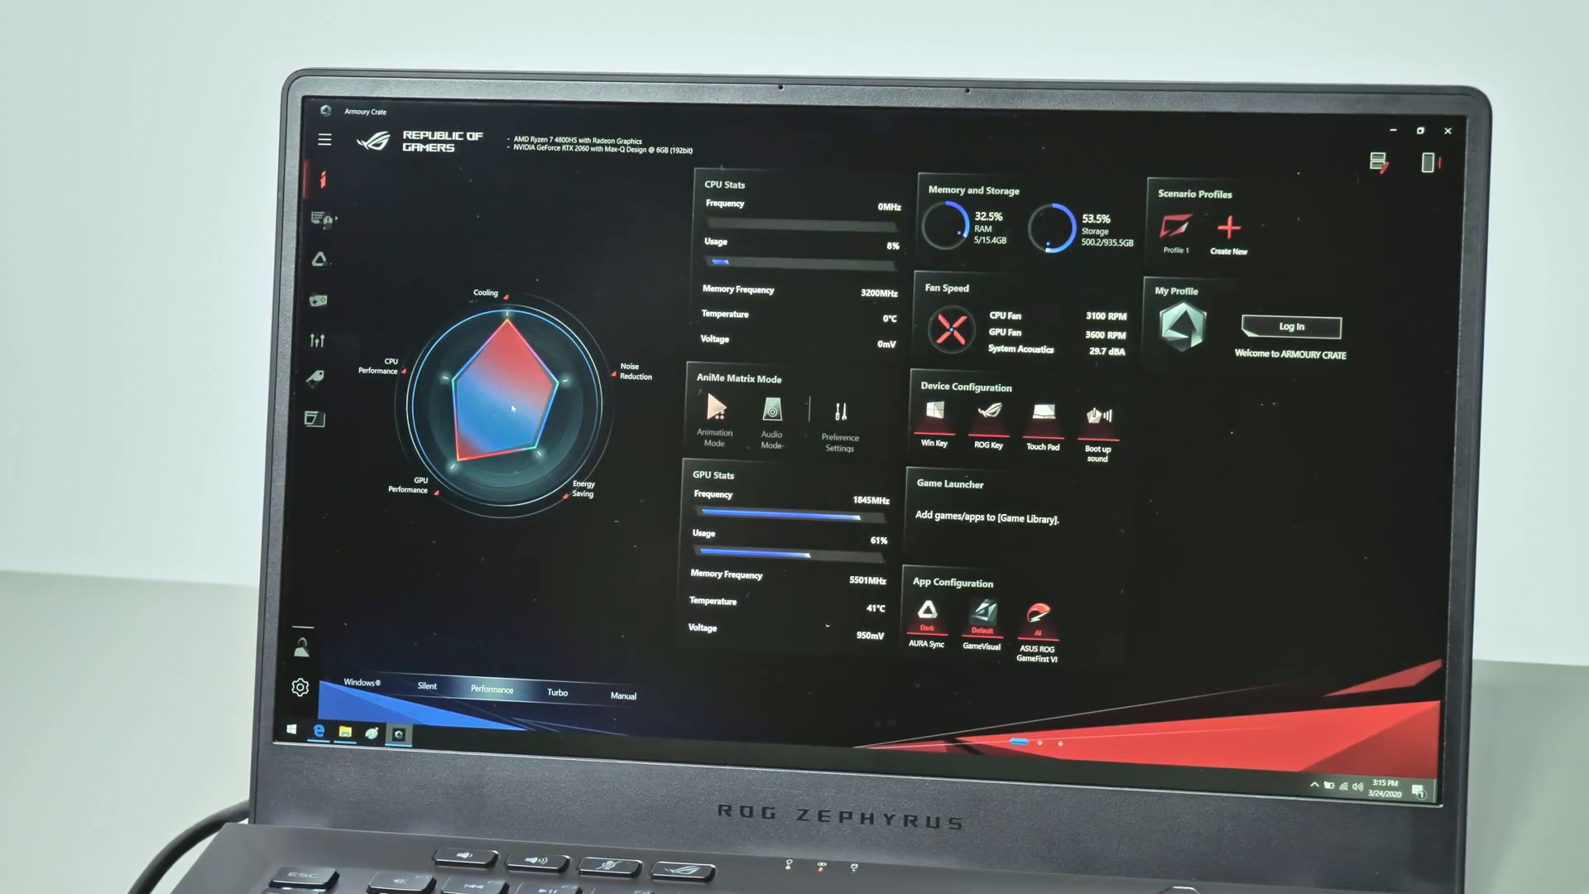
click(424, 693)
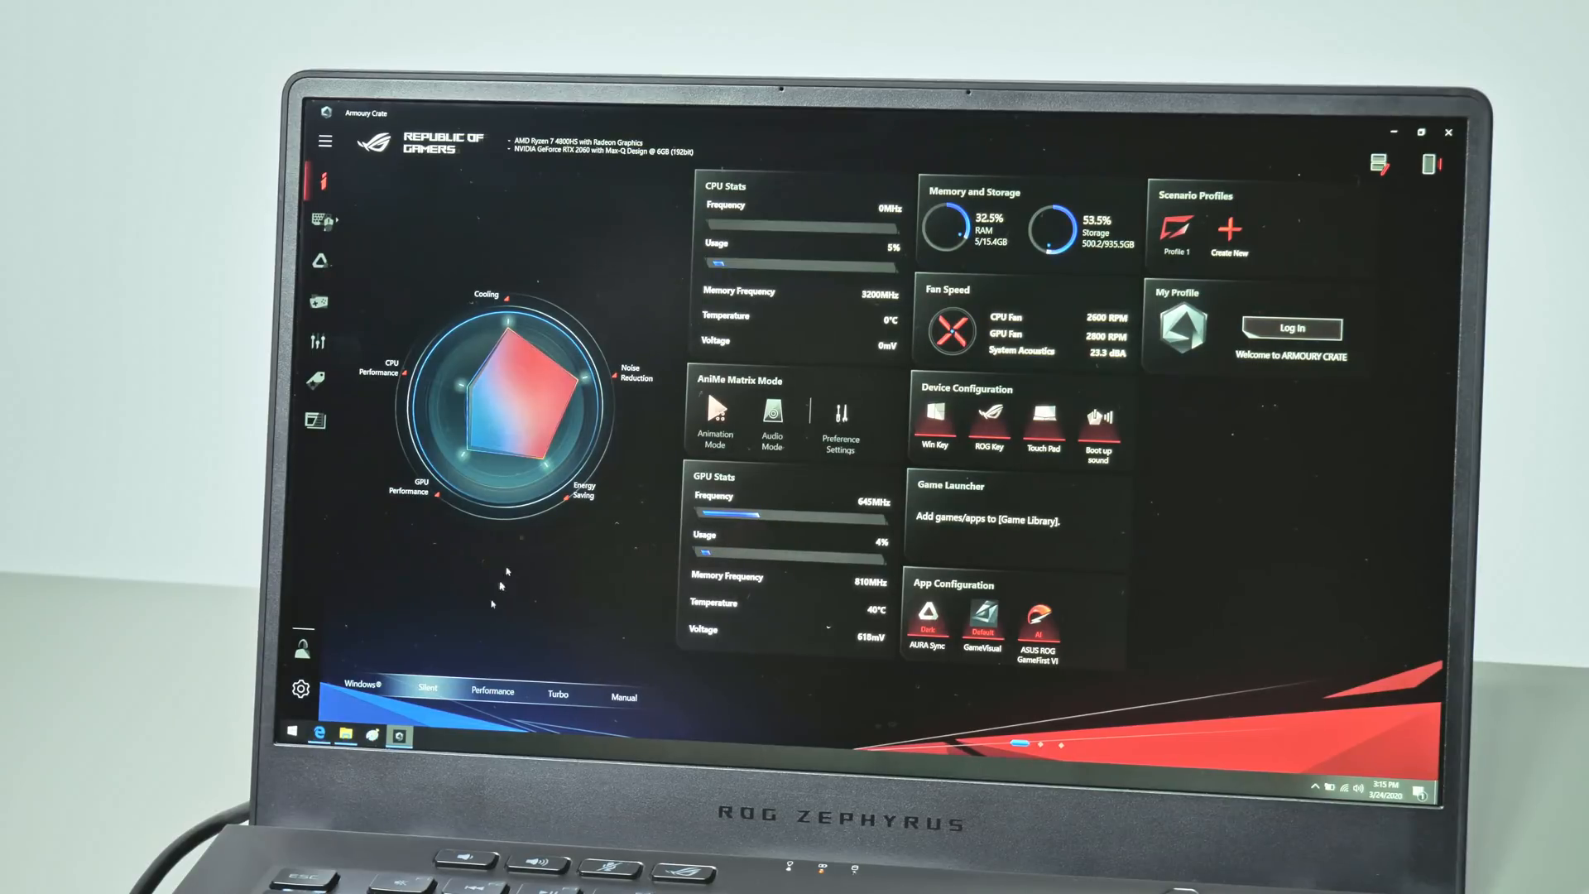
click(491, 694)
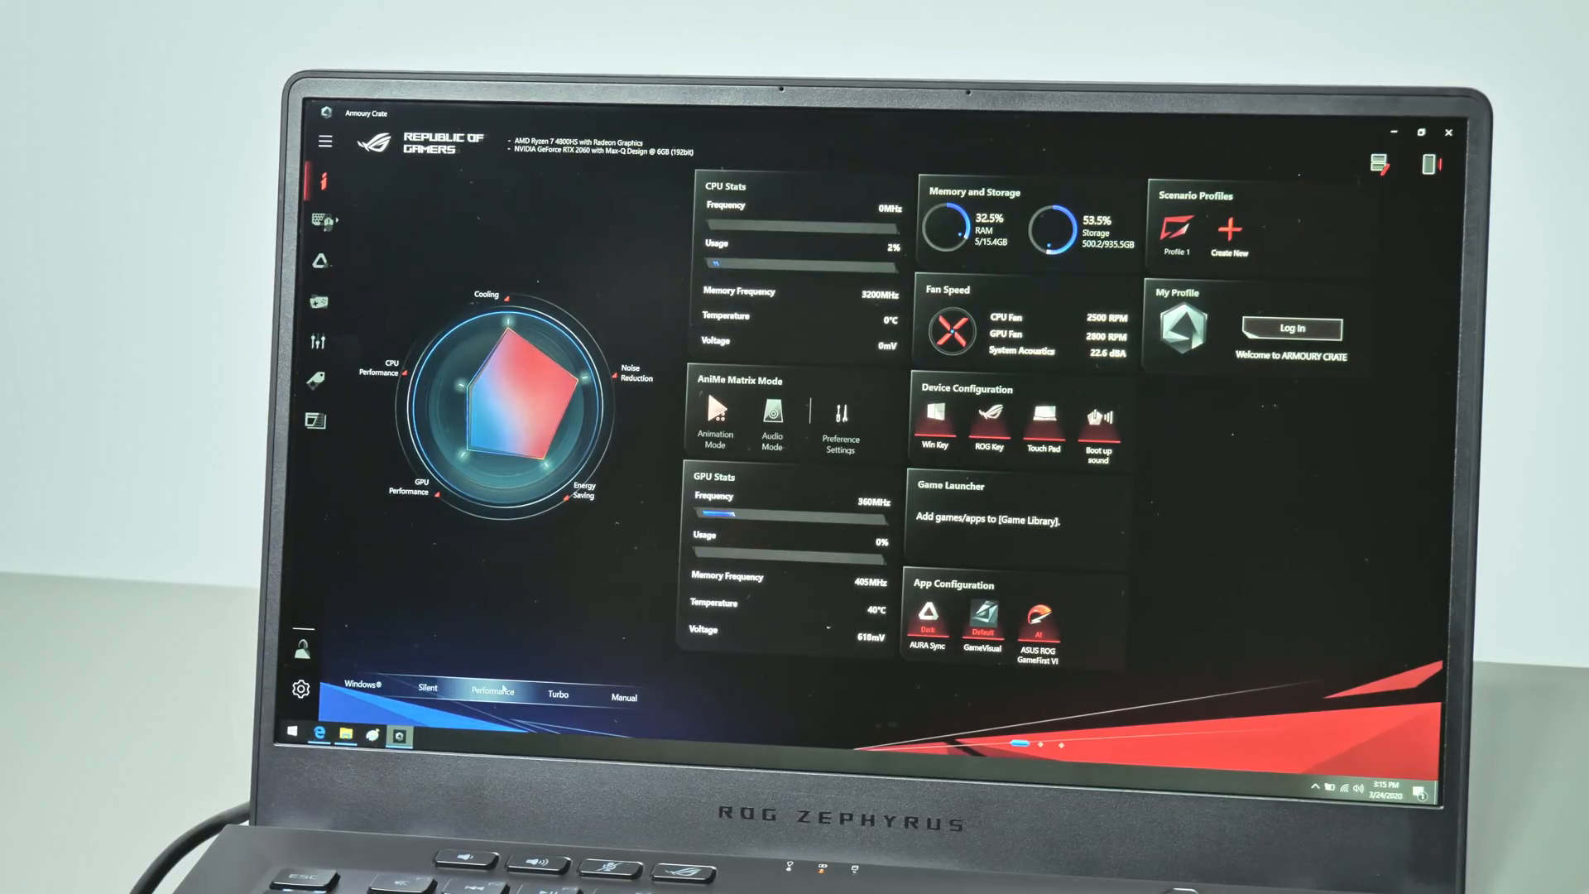